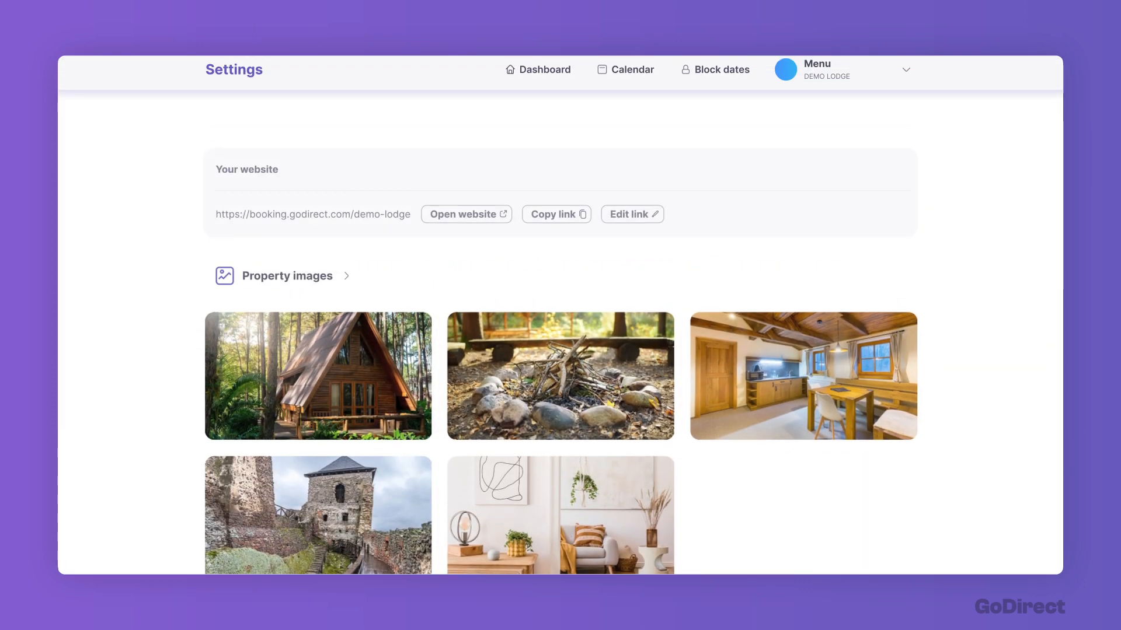
Step: Copy the Demo Lodge booking link and view the live booking page
{"action": "left_click", "coordinate": [556, 214]}
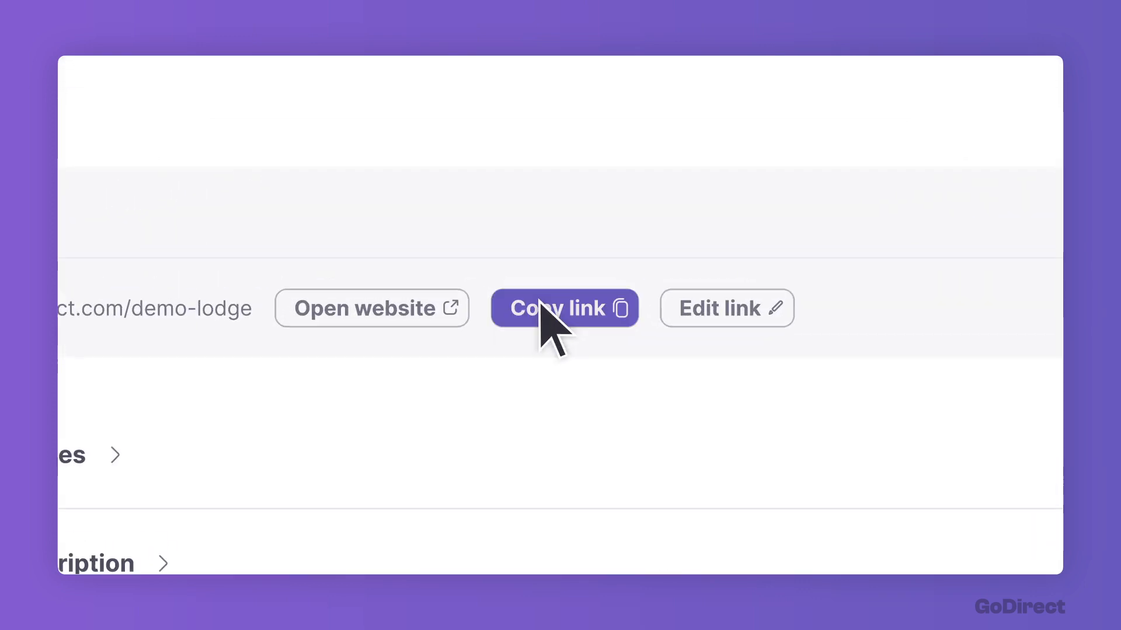
{"action": "left_click", "coordinate": [372, 308]}
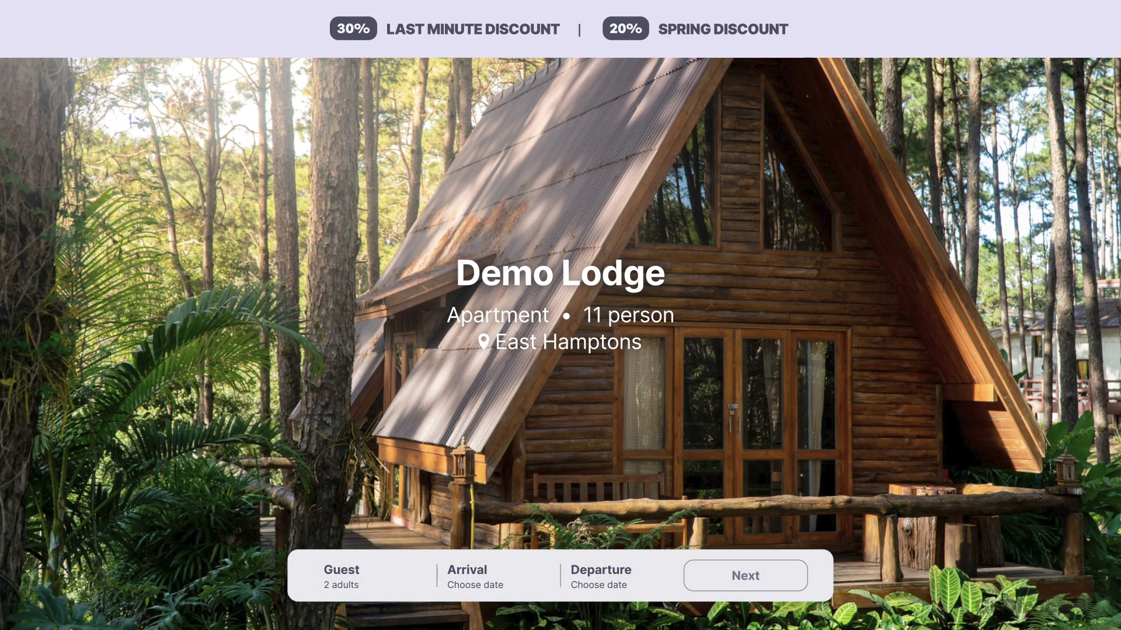